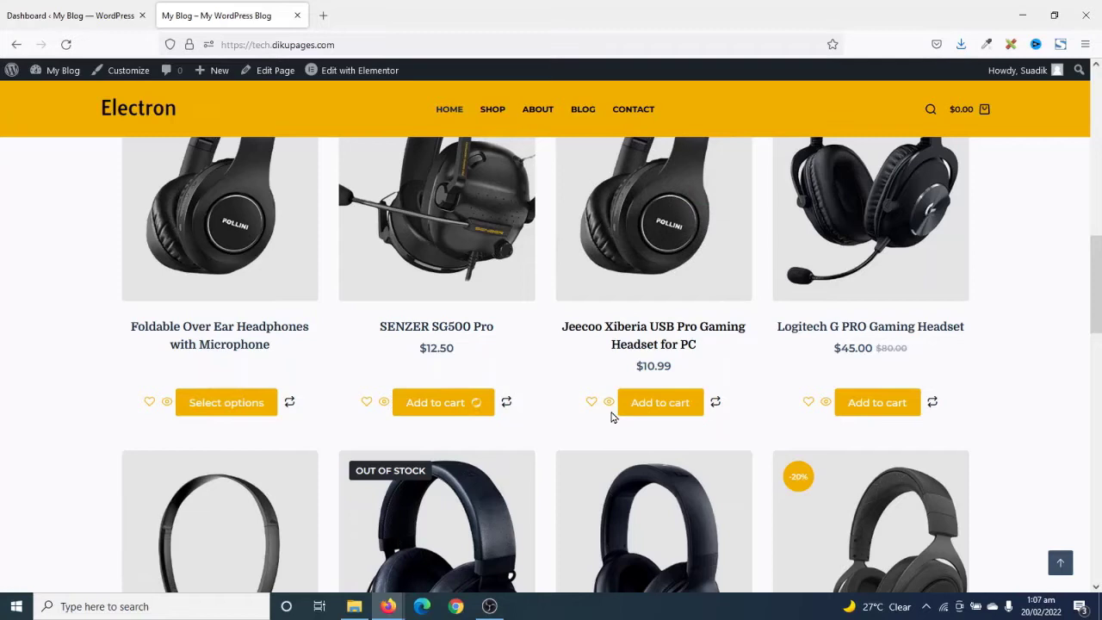
# Add the SENZER SG500 Pro headset to the cart and continue to checkout.
pyautogui.click(442, 402)
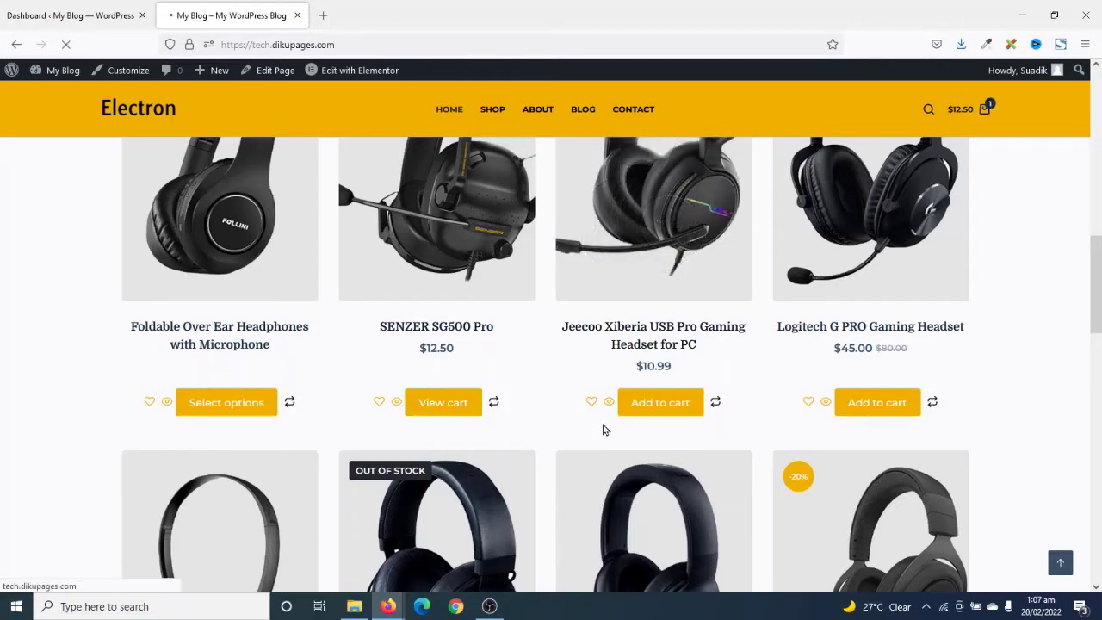
pyautogui.click(443, 402)
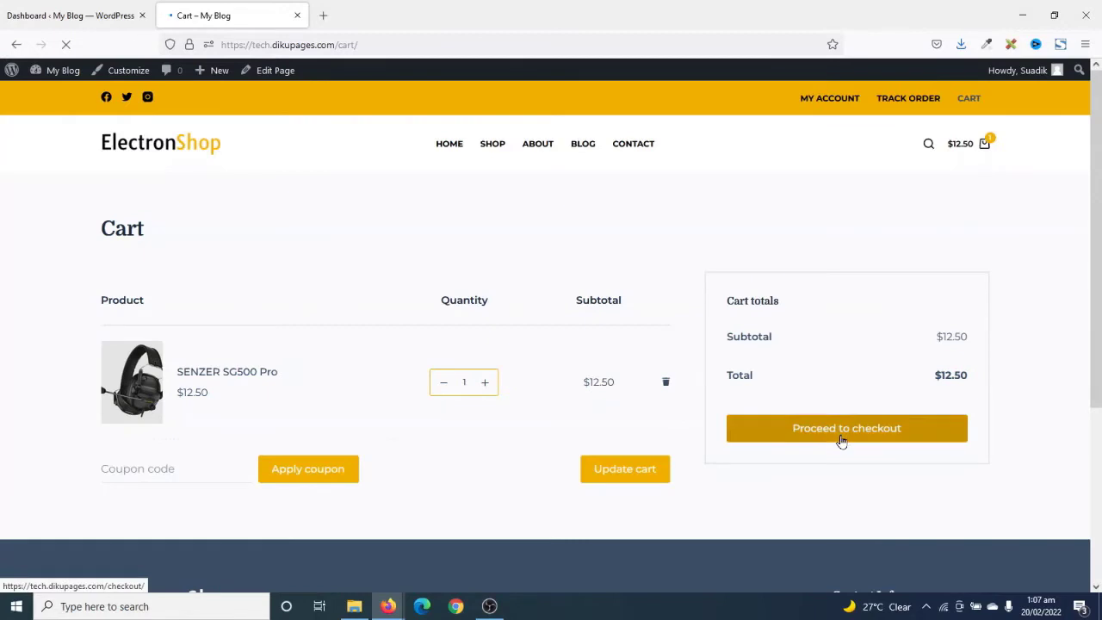
pyautogui.click(847, 427)
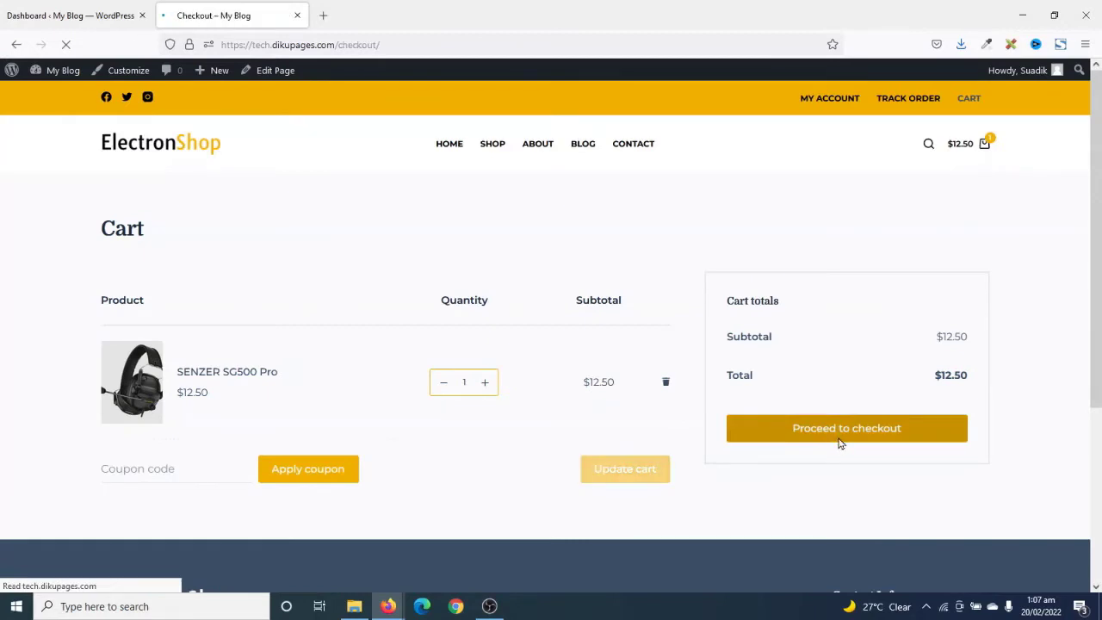
pyautogui.click(847, 427)
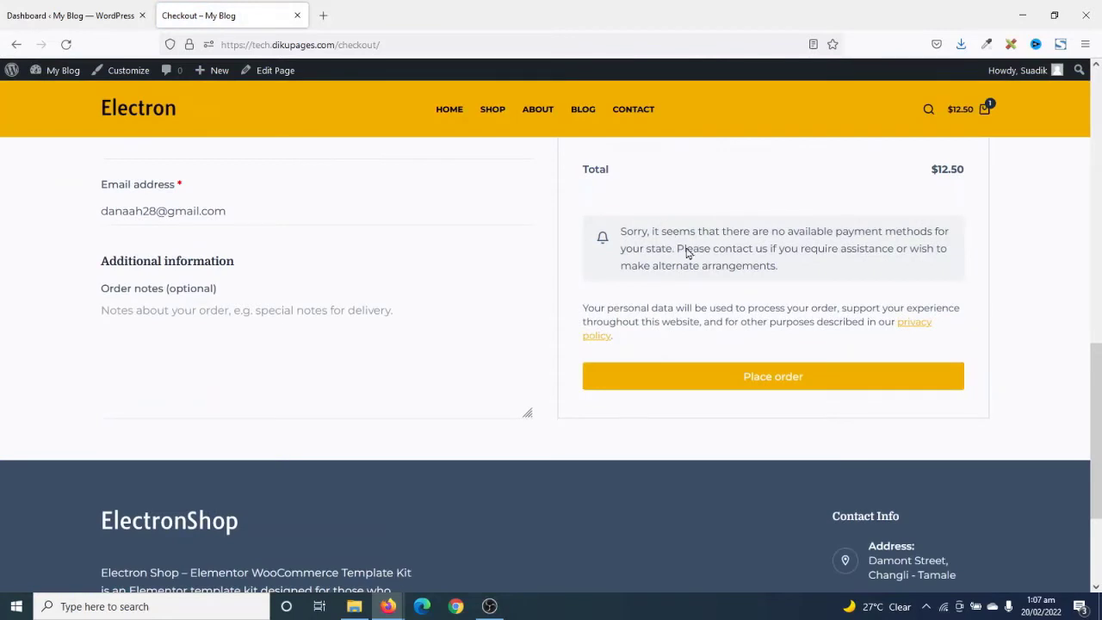
pyautogui.moveTo(651, 303)
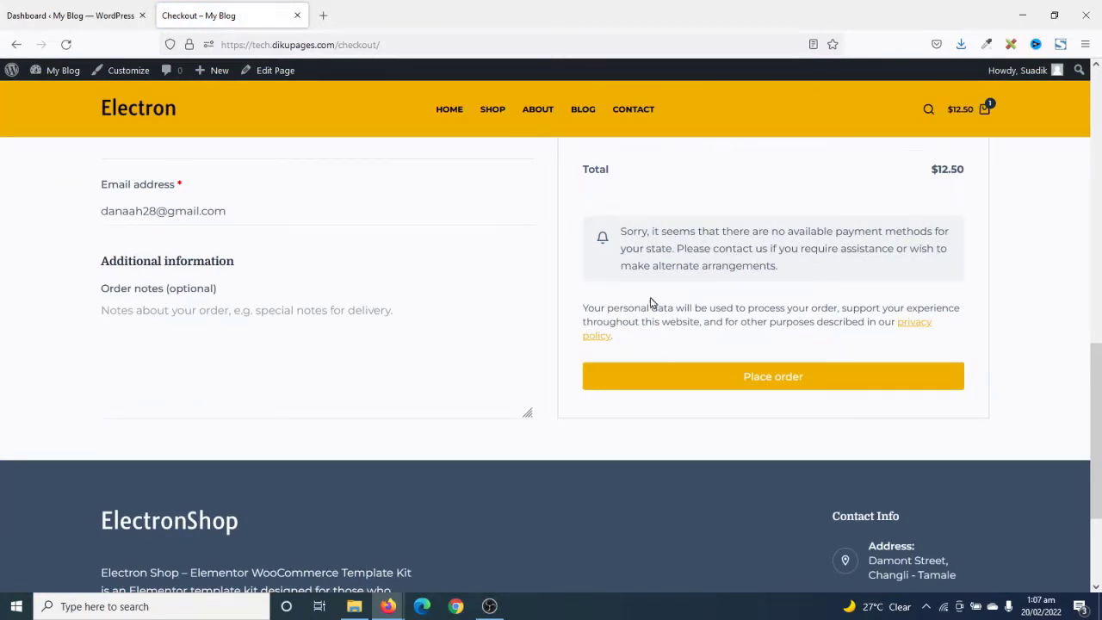
pyautogui.moveTo(620, 267)
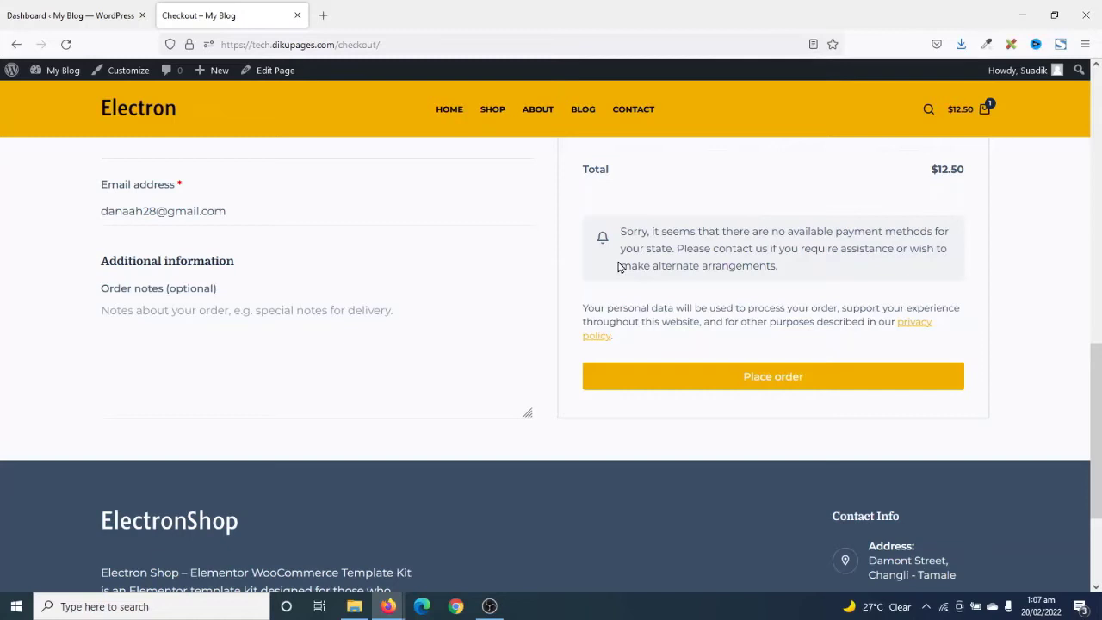
pyautogui.moveTo(238, 217)
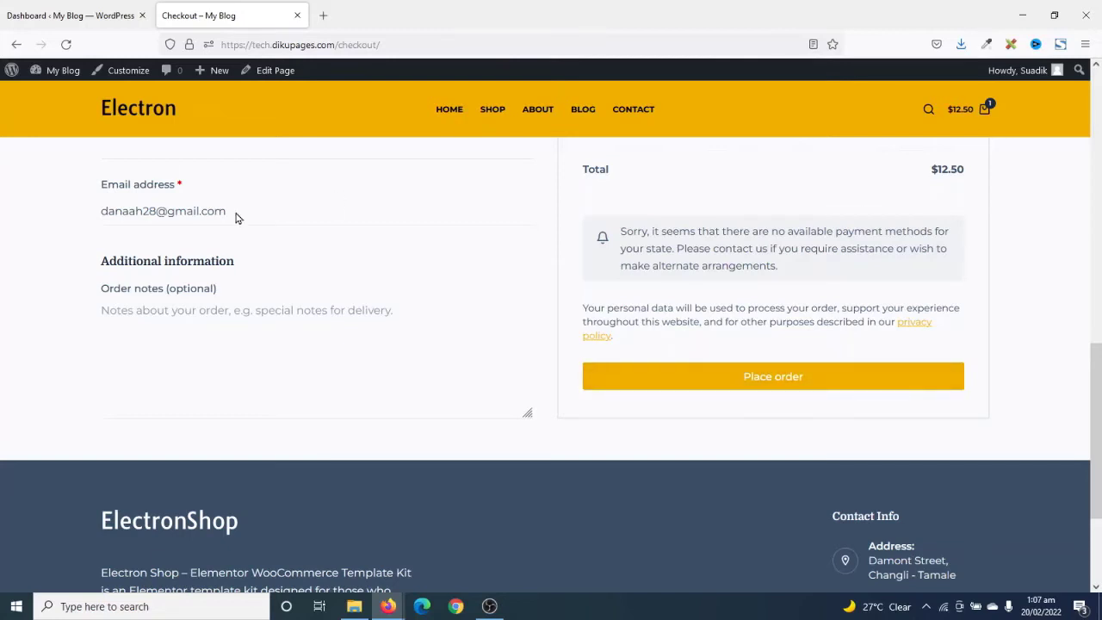
# Return to the WordPress dashboard after seeing checkout offers no payment methods.
pyautogui.click(72, 16)
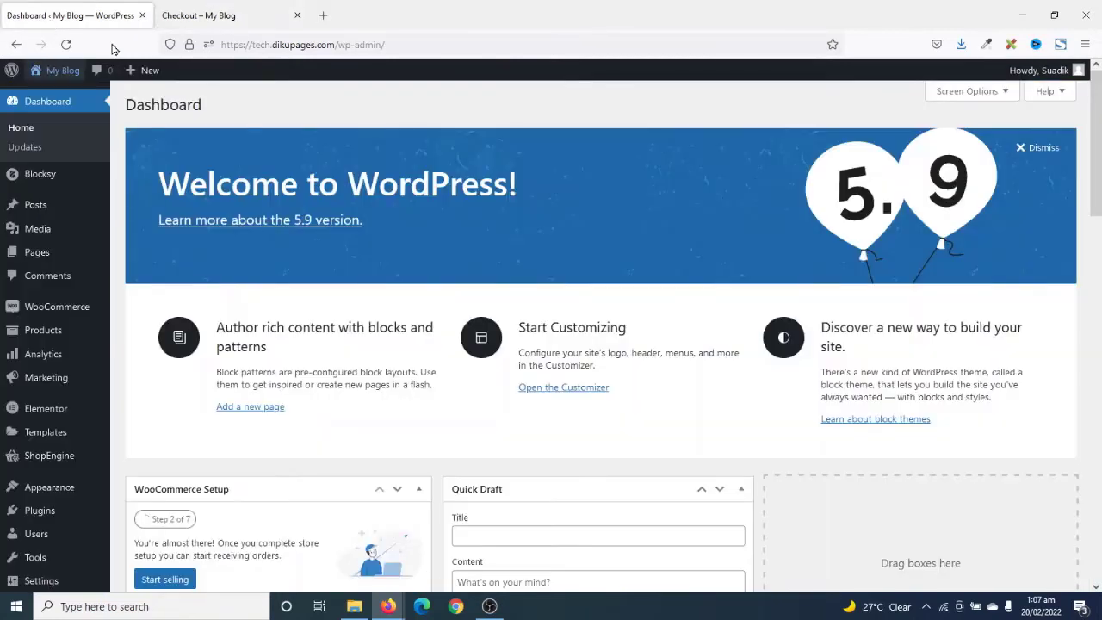
pyautogui.moveTo(52, 306)
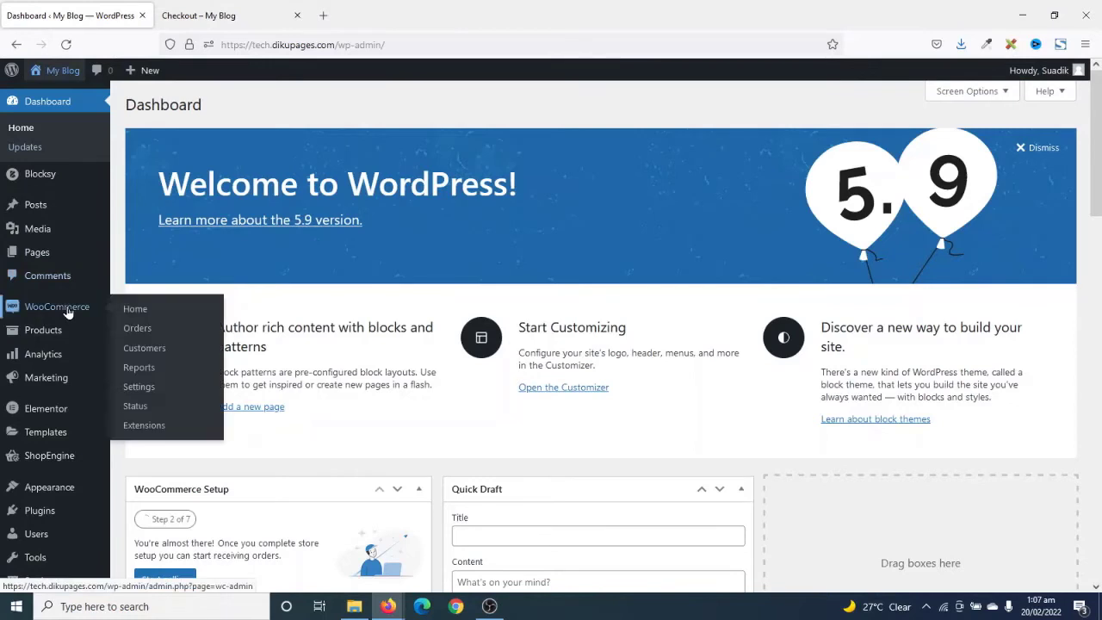
# Go to WooCommerce Settings and its Payments section listing the disabled methods.
pyautogui.click(139, 386)
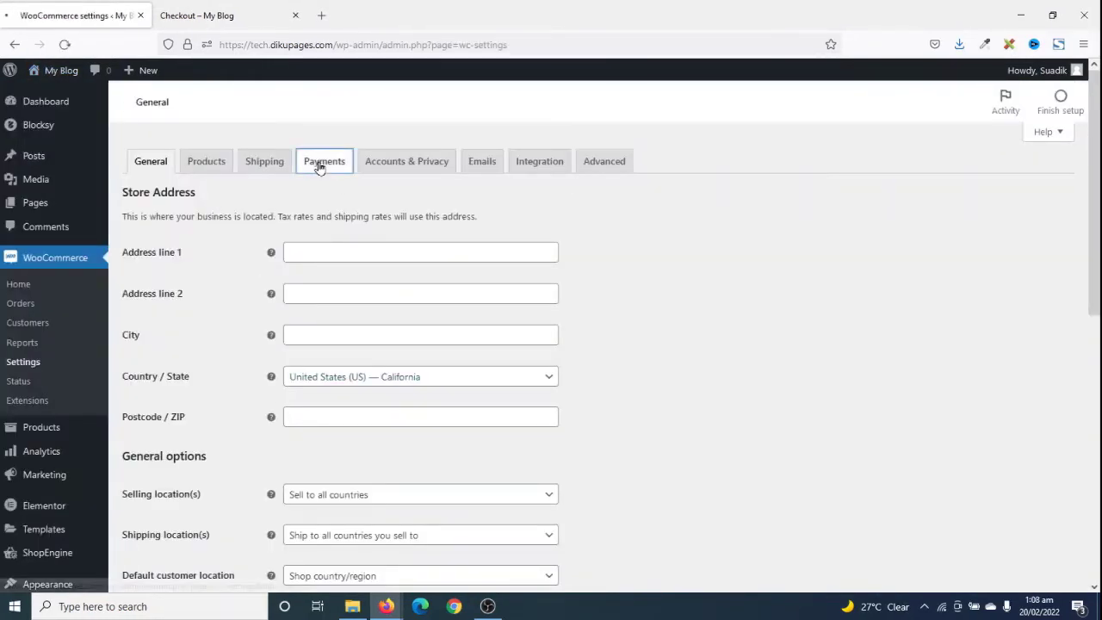
pyautogui.click(324, 162)
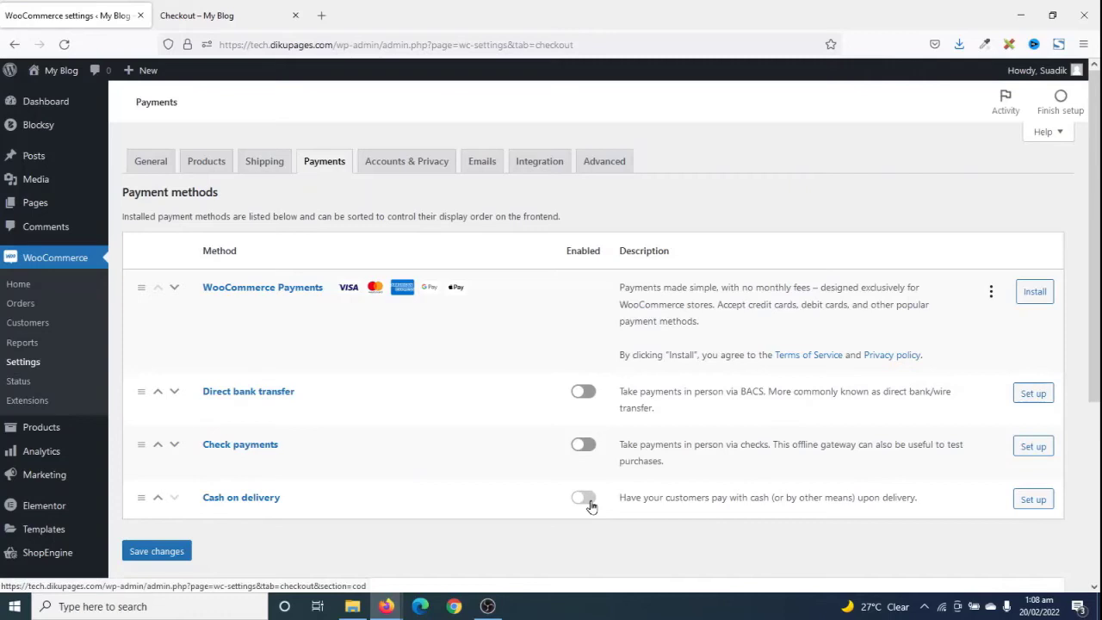
# Enable Cash on delivery as a payment method and save the changes.
pyautogui.click(581, 496)
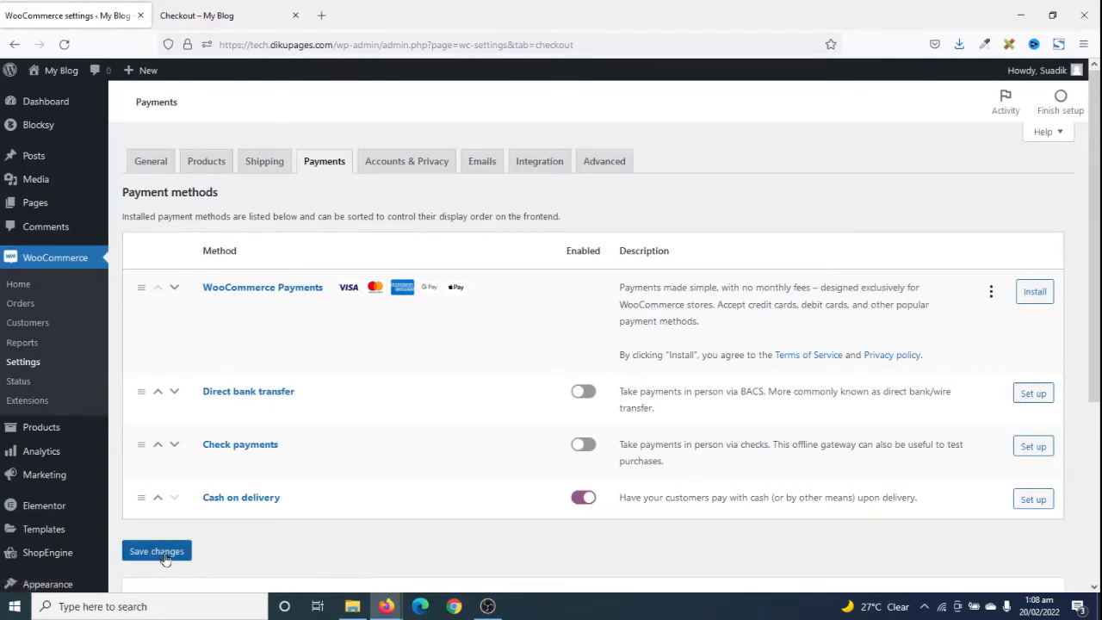
pyautogui.click(155, 551)
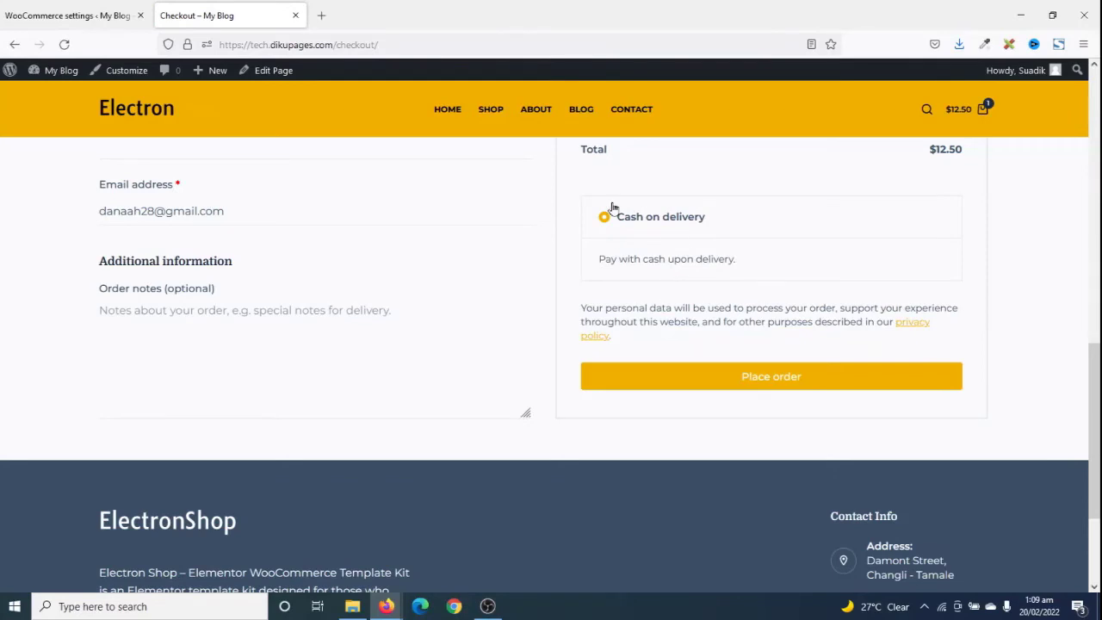
pyautogui.moveTo(629, 292)
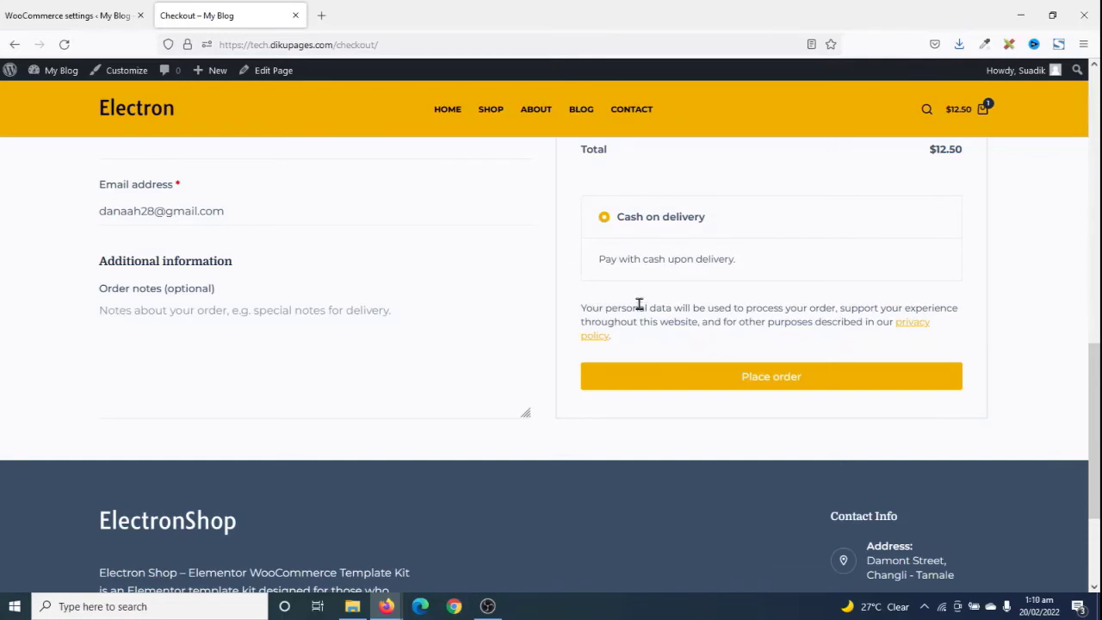
pyautogui.moveTo(644, 280)
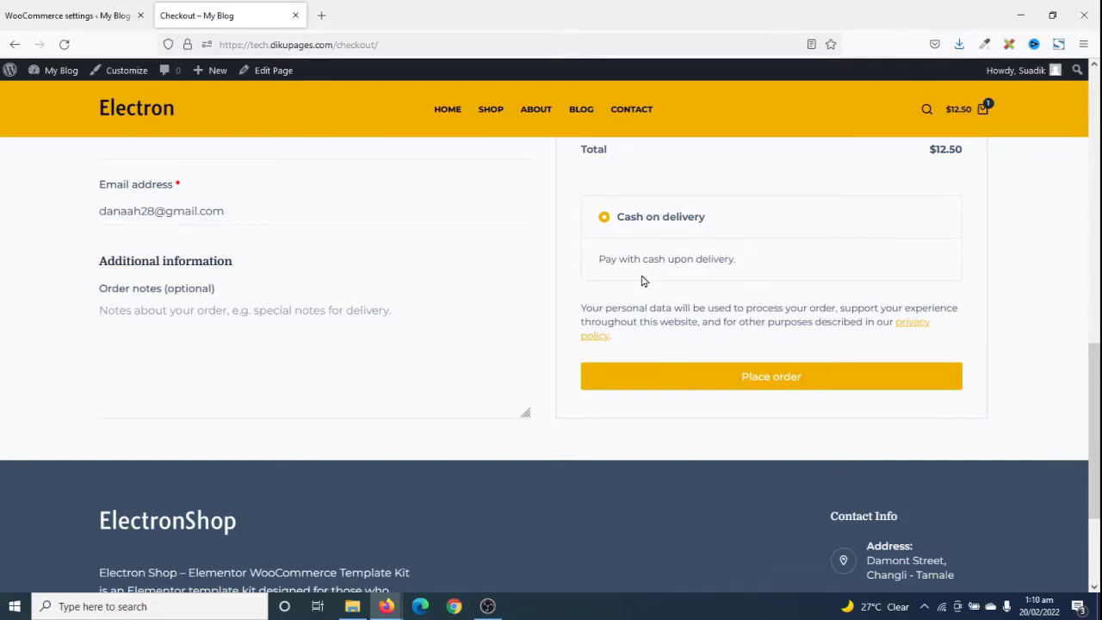
pyautogui.moveTo(663, 292)
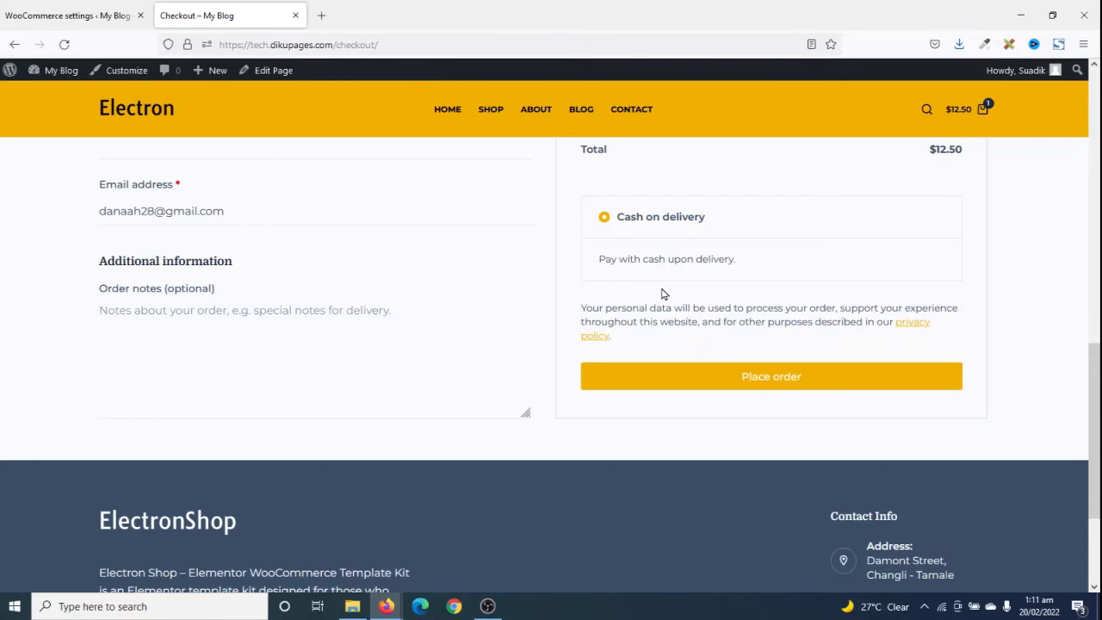